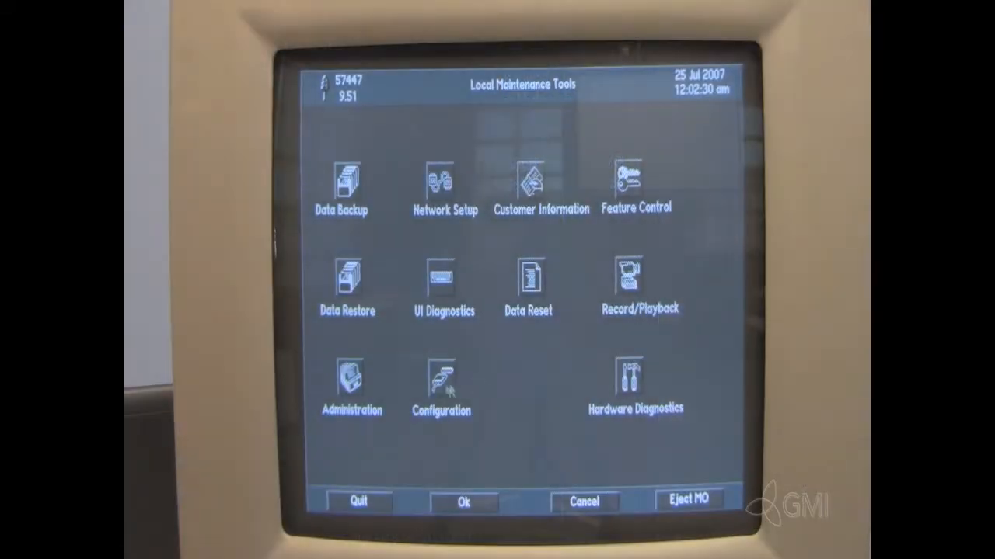
click(351, 377)
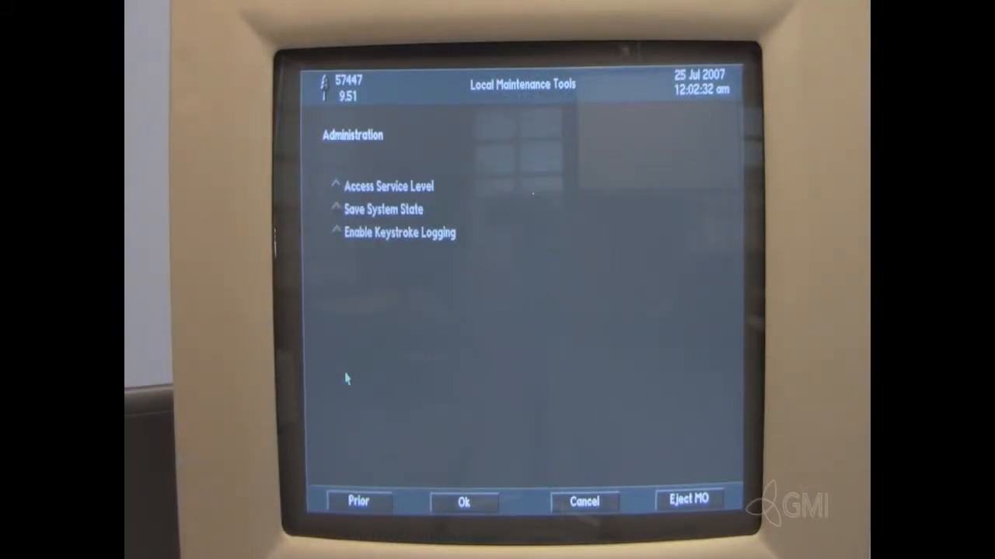
mouse_move(339, 183)
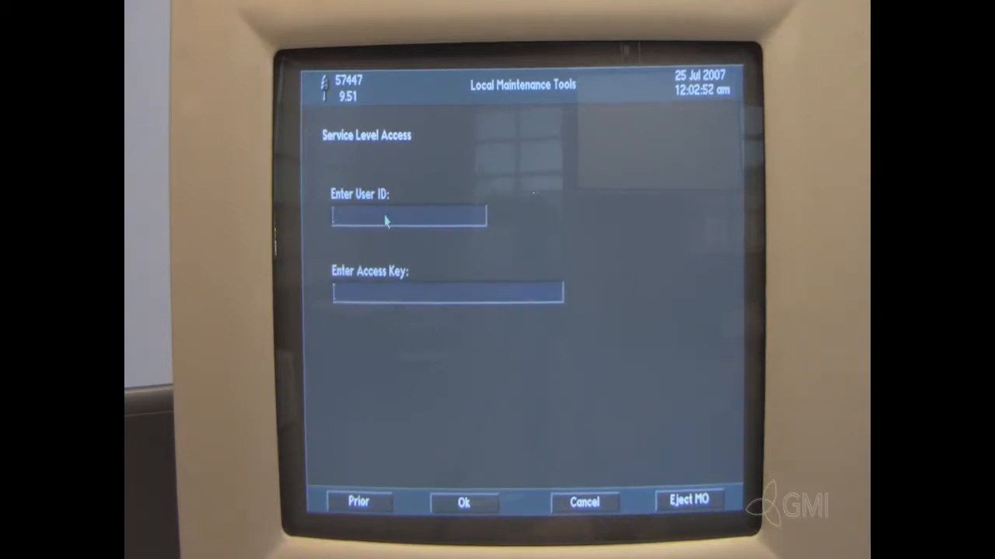
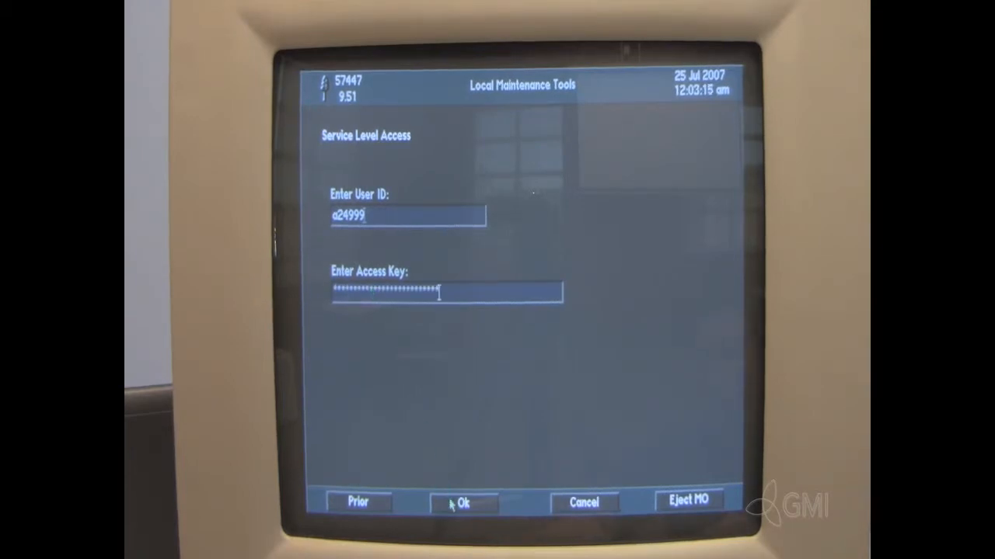
click(463, 504)
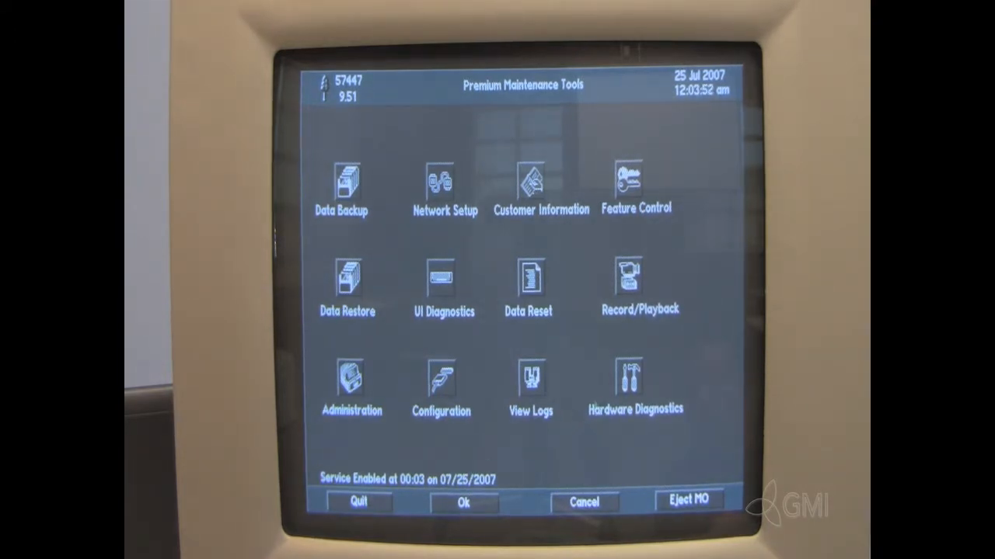
Enter Hardware Diagnostics from the service-enabled Premium Maintenance Tools menu
click(634, 378)
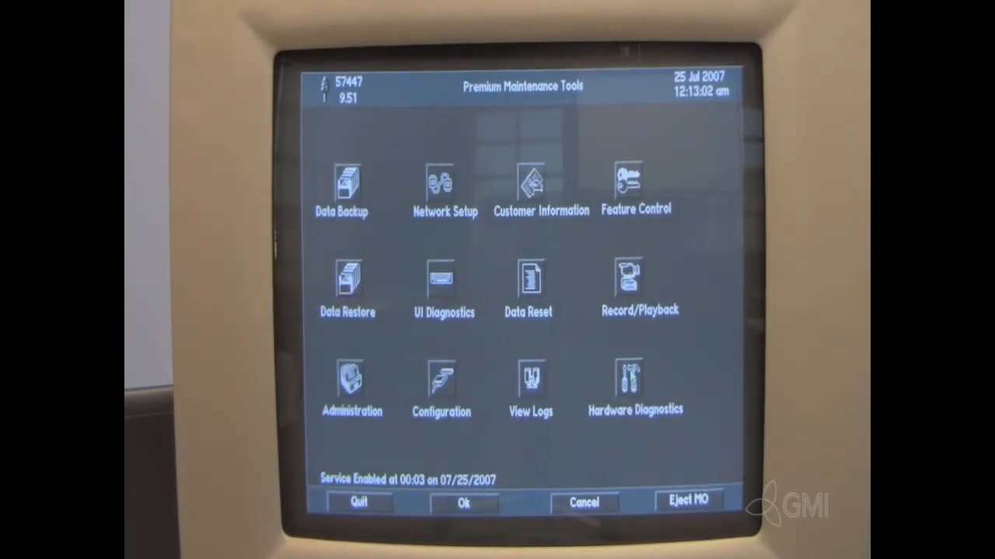
click(634, 381)
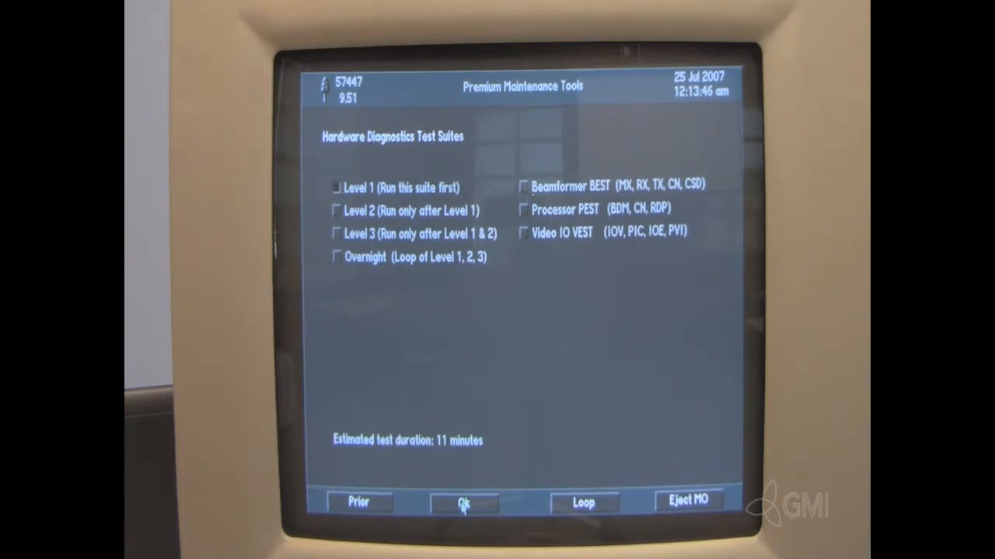
Run the Level 1 suite to a 94-pass, zero-failure result and return to the diagnostics list
click(463, 504)
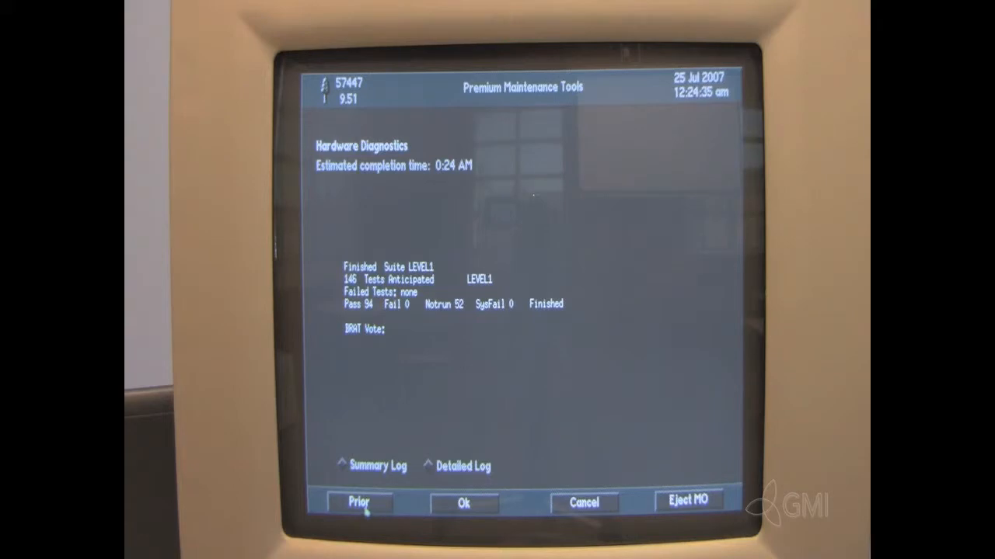
click(359, 503)
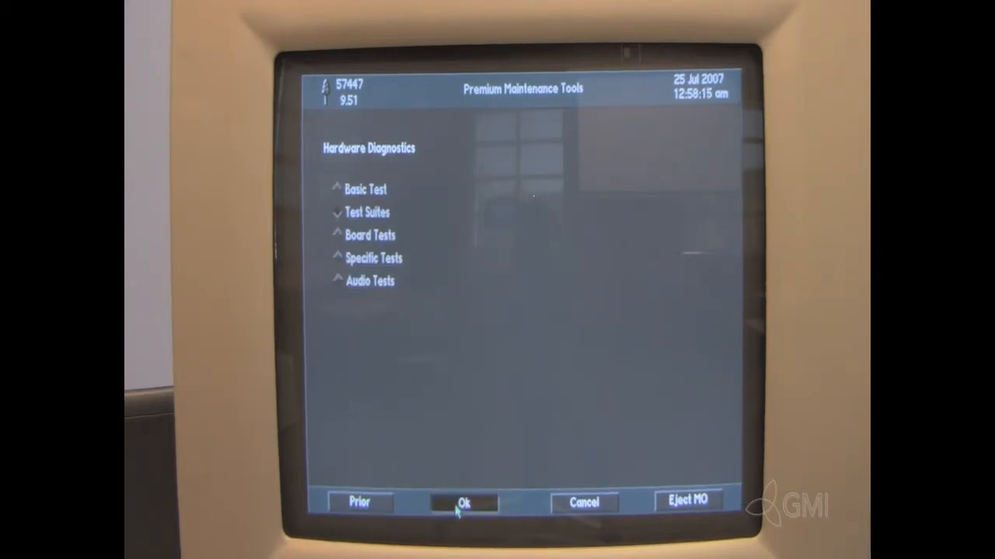
Run the next test suite level, then stop hardware diagnostics via Prior
click(463, 503)
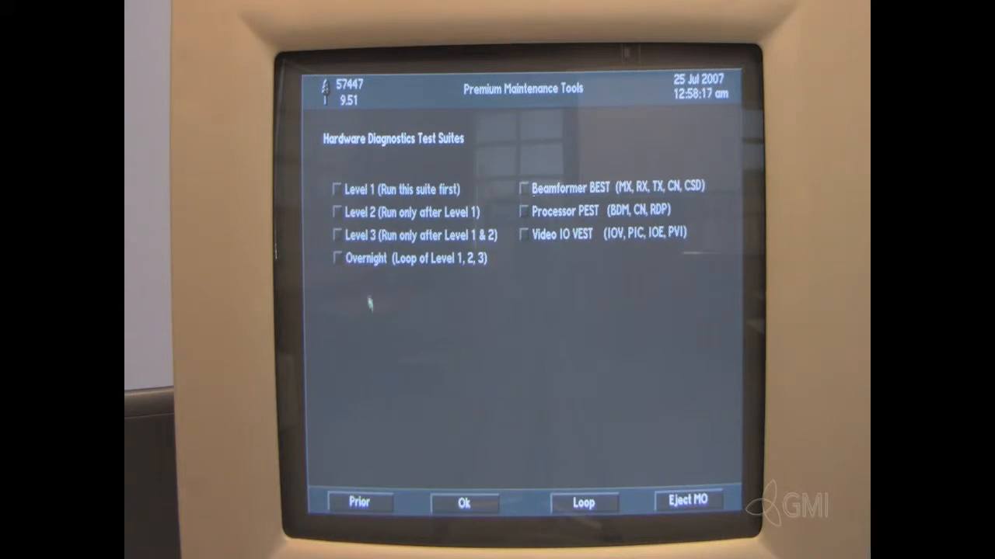
click(337, 234)
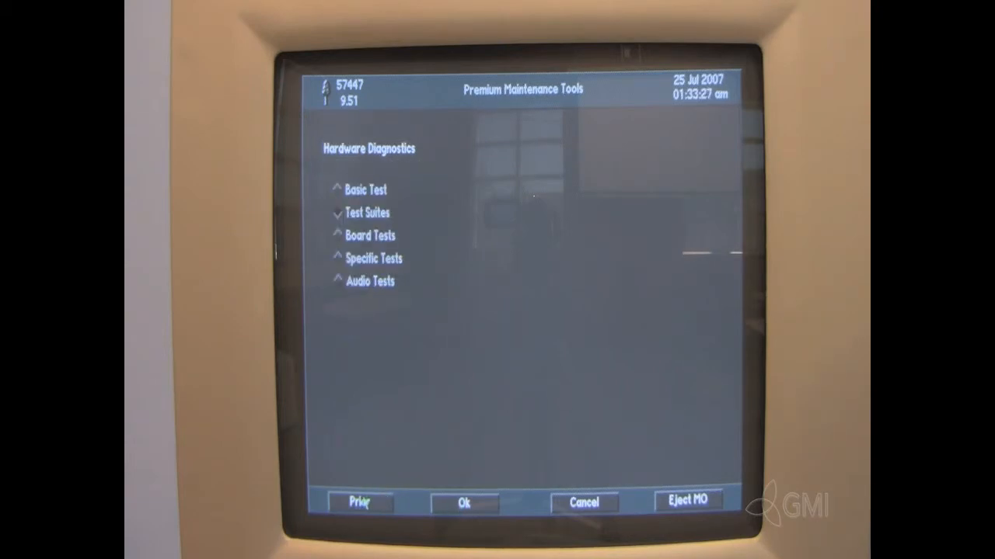
click(584, 504)
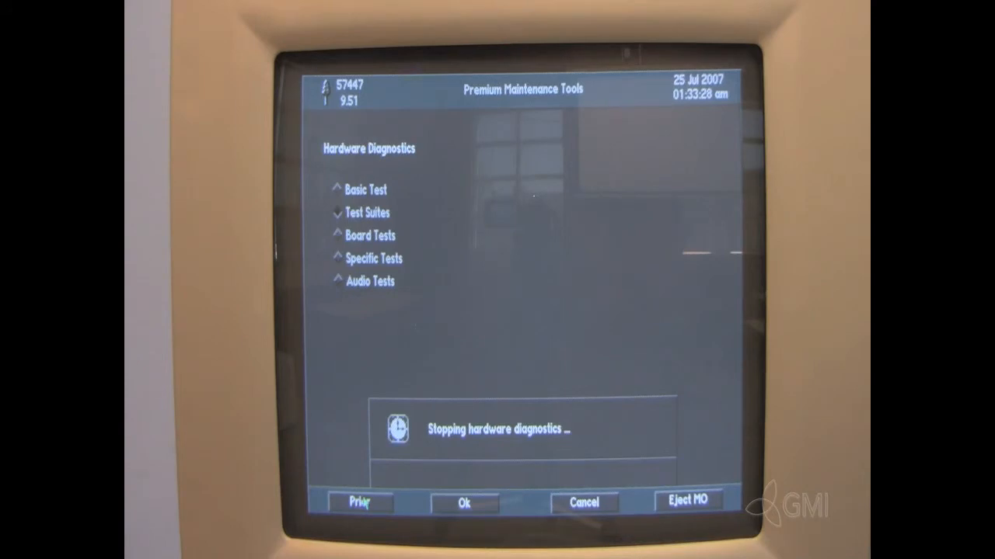